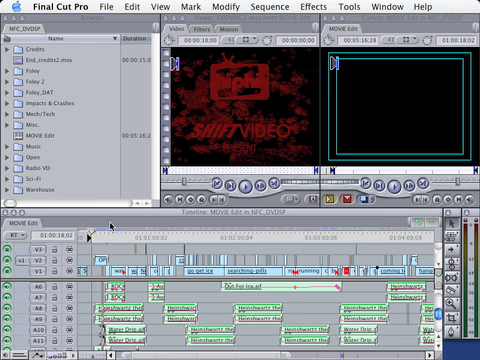
mouse_move(110, 225)
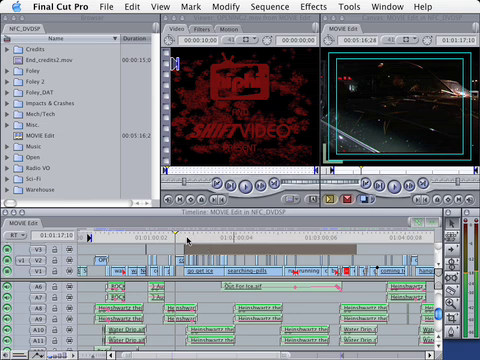
mouse_move(363, 170)
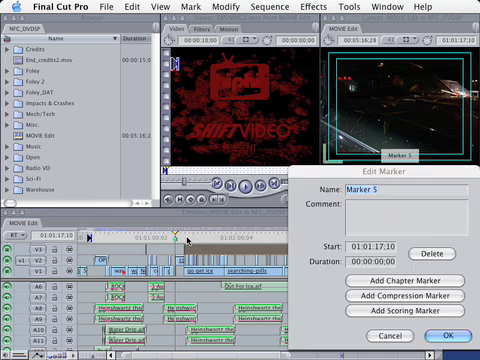
- Name the 01:01:17:10 marker 'chapter1' and make it a chapter marker
type("m")
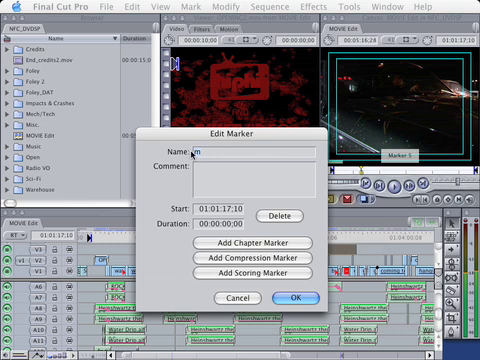
type("chapter")
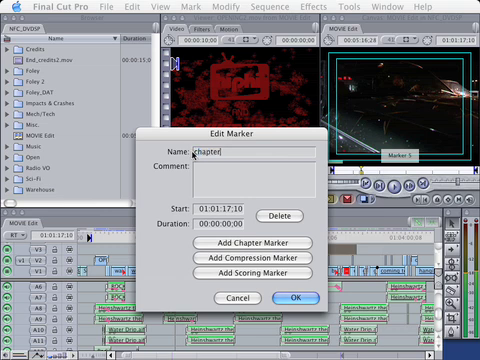
type("1")
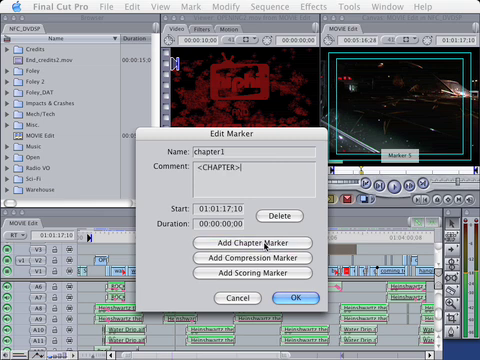
left_click(296, 297)
type("c")
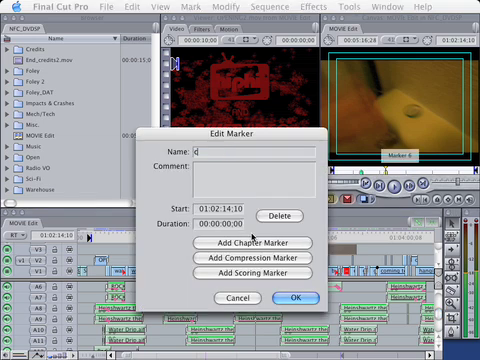
- Create chapter markers 'chapter2' at 01:02:14:10 and 'chapter3' at 01:03:26:18
type("hapter2")
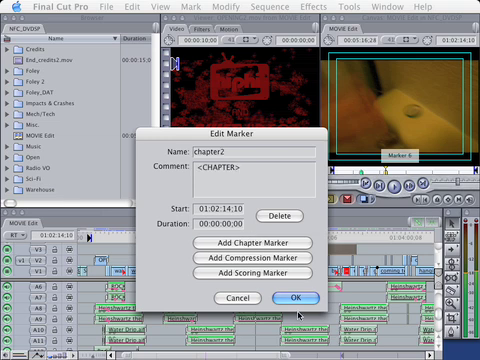
left_click(296, 297)
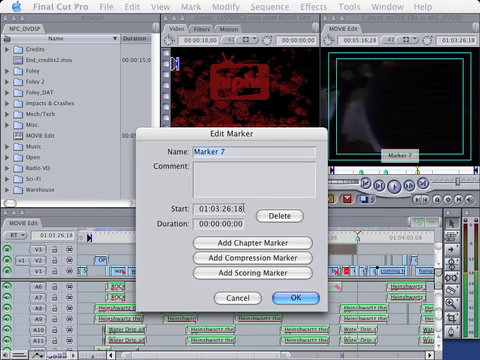
type("chapter3")
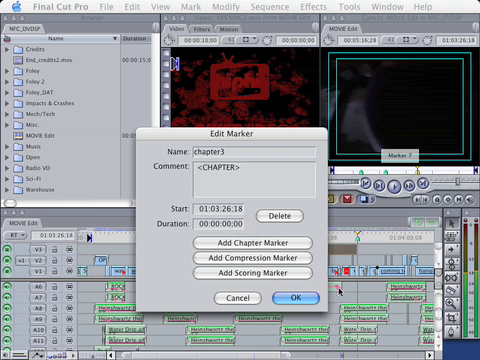
left_click(290, 297)
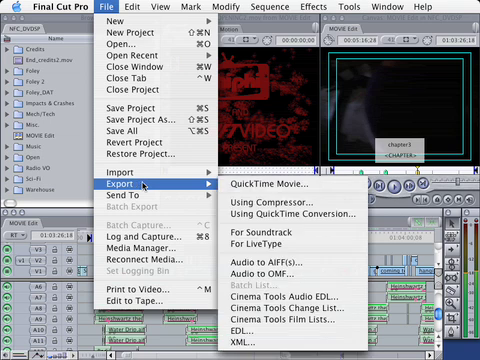
mouse_move(270, 182)
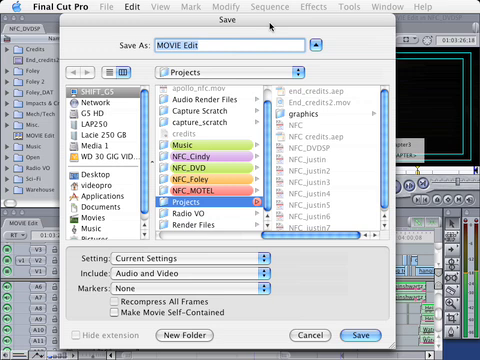
mouse_move(87, 264)
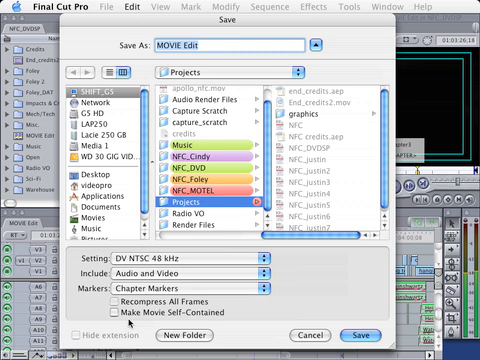
- Enable Make Movie Self-Contained for the DV NTSC 48 kHz export with chapter markers
left_click(114, 320)
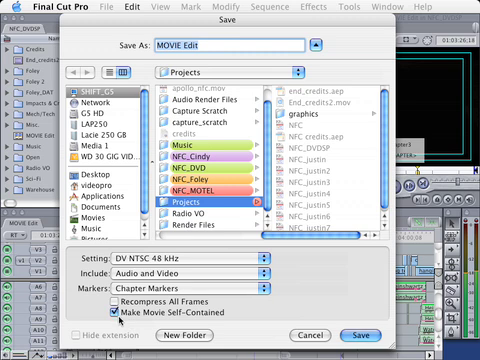